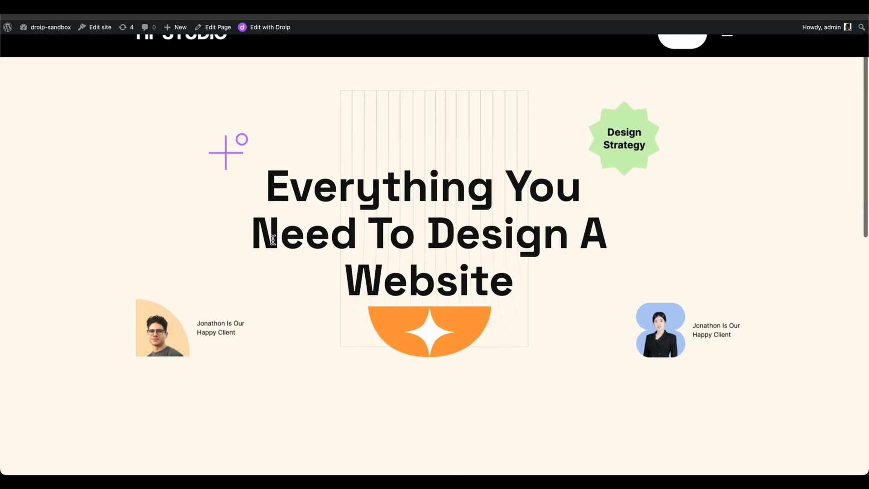
Step: Open the page in Droip and add an Image element to the section below the hero
{"action": "scroll", "scroll_direction": "down", "scroll_amount": 3}
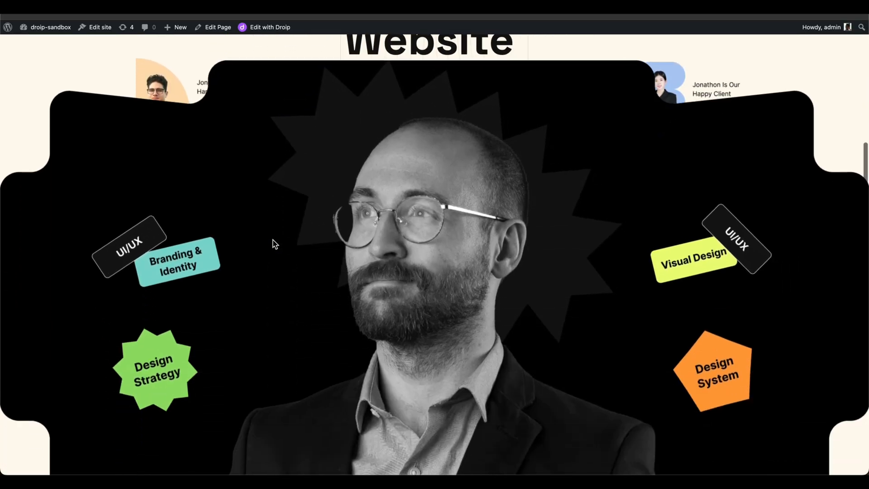
{"action": "scroll", "scroll_direction": "up", "scroll_amount": 3}
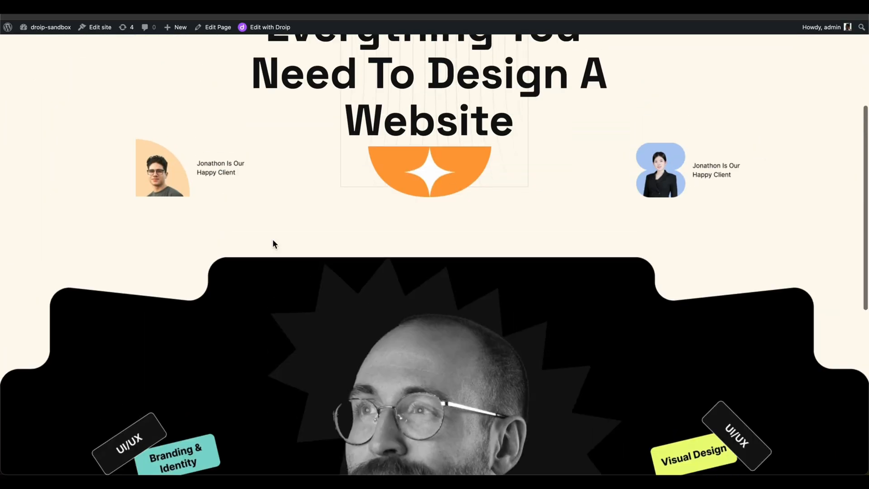
{"action": "left_click", "coordinate": [270, 27]}
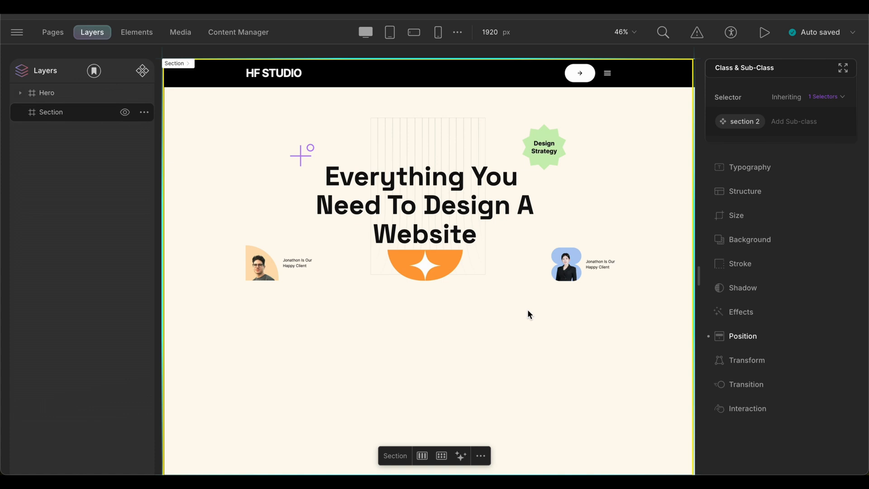
{"action": "scroll", "scroll_direction": "down", "scroll_amount": 3}
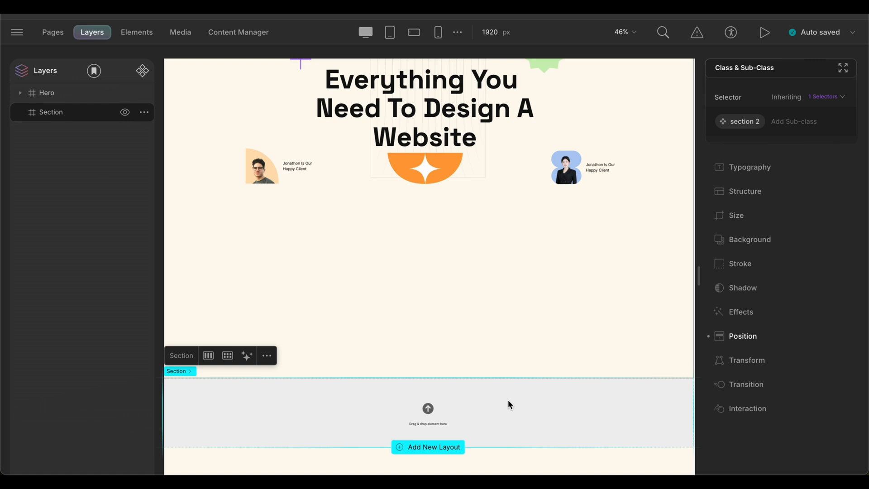
{"action": "mouse_move", "coordinate": [504, 402]}
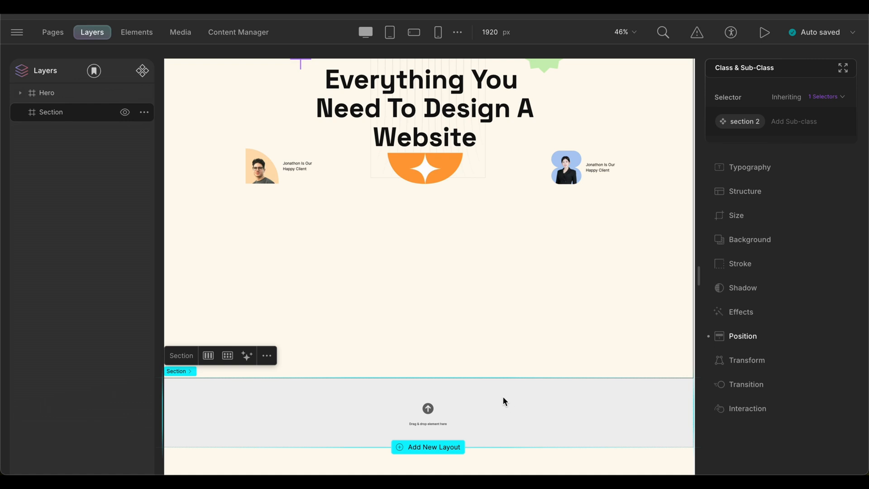
{"action": "left_click", "coordinate": [136, 32]}
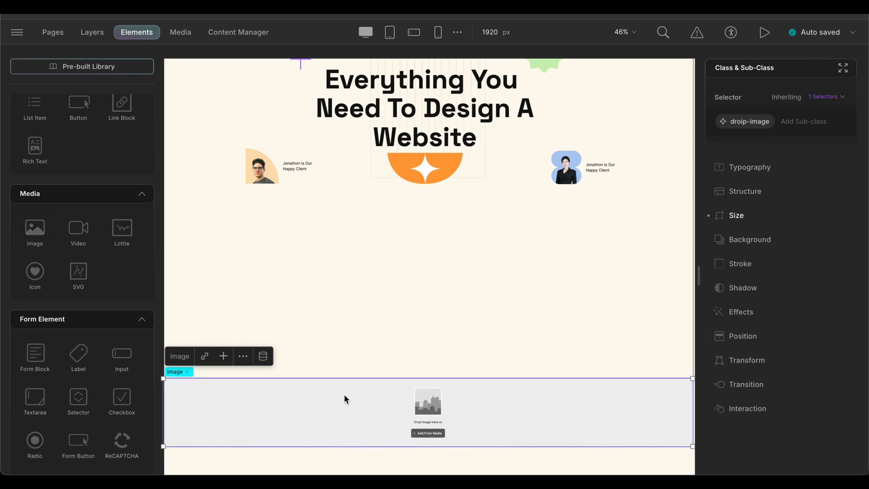
Step: Insert the dark portrait into the image and pick a position type for the Section
{"action": "left_click", "coordinate": [427, 432]}
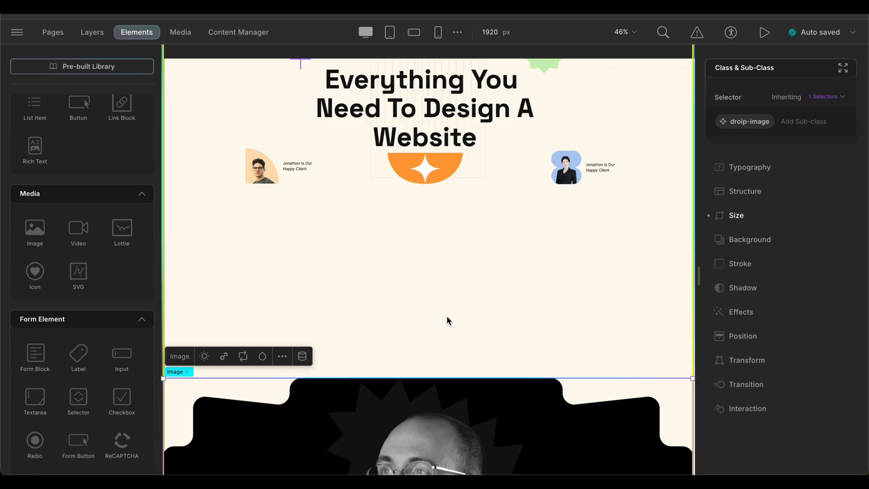
{"action": "scroll", "scroll_direction": "down", "scroll_amount": 3}
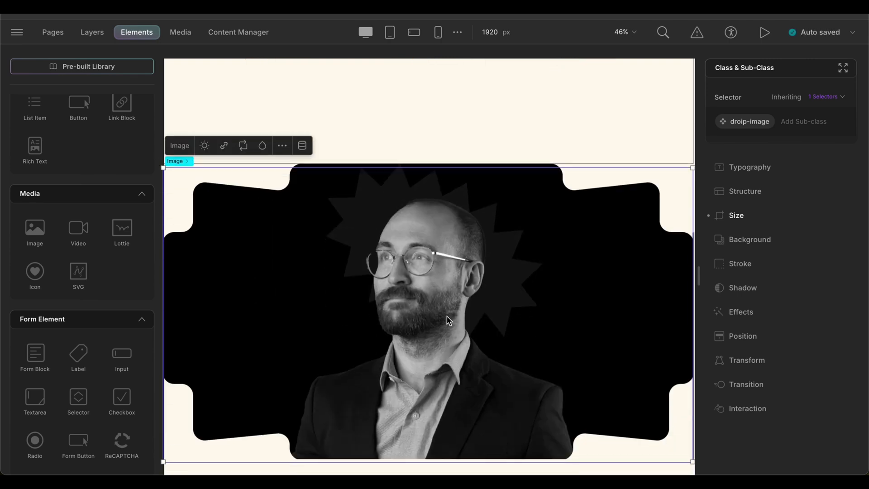
{"action": "left_click", "coordinate": [91, 32]}
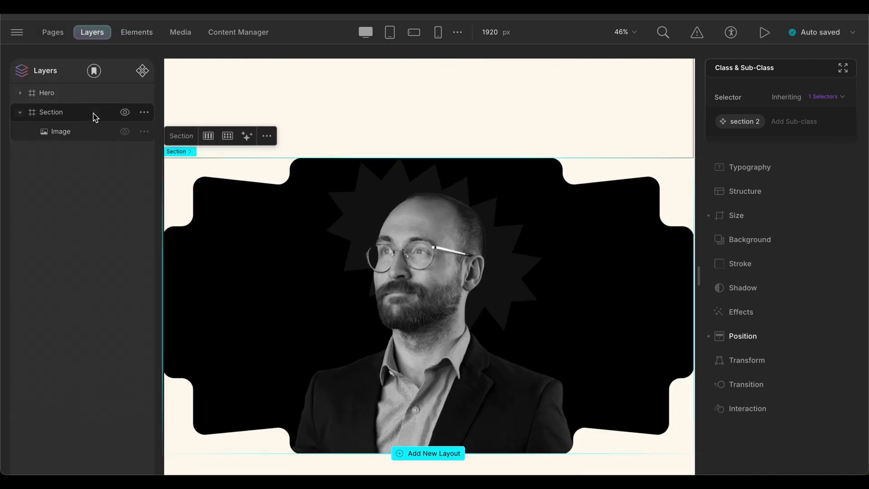
{"action": "left_click", "coordinate": [740, 335]}
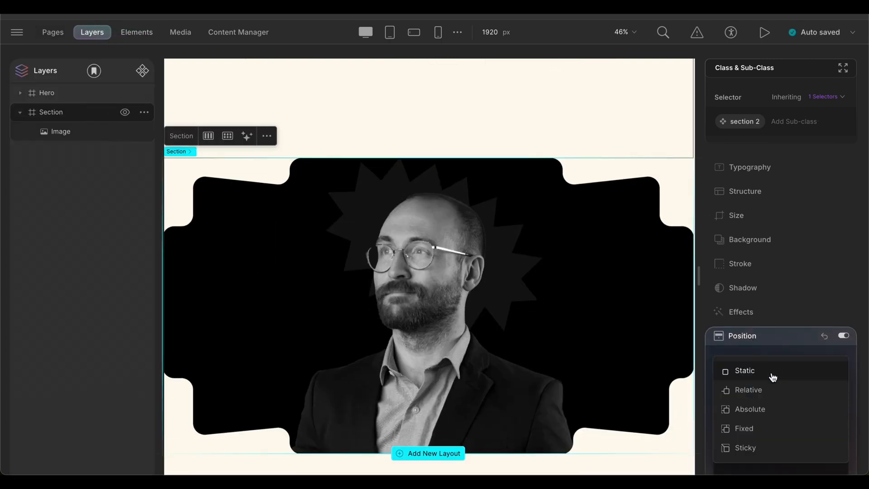
{"action": "left_click", "coordinate": [747, 390]}
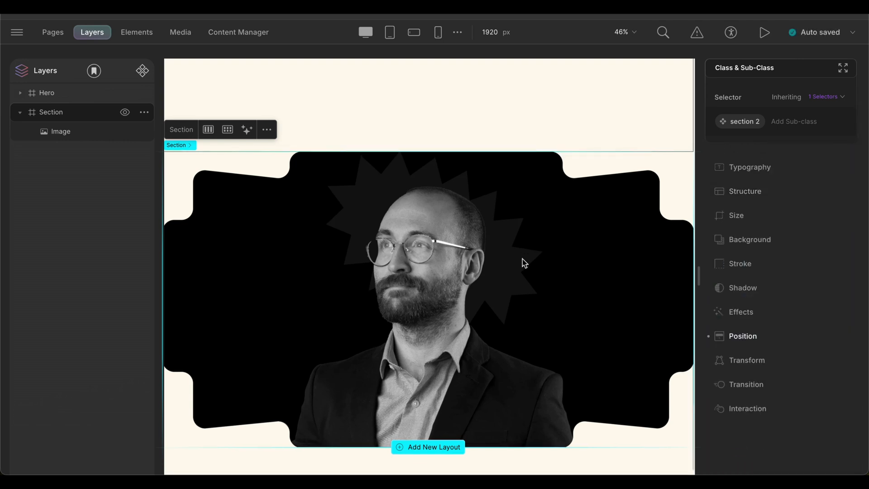
{"action": "mouse_move", "coordinate": [136, 32]}
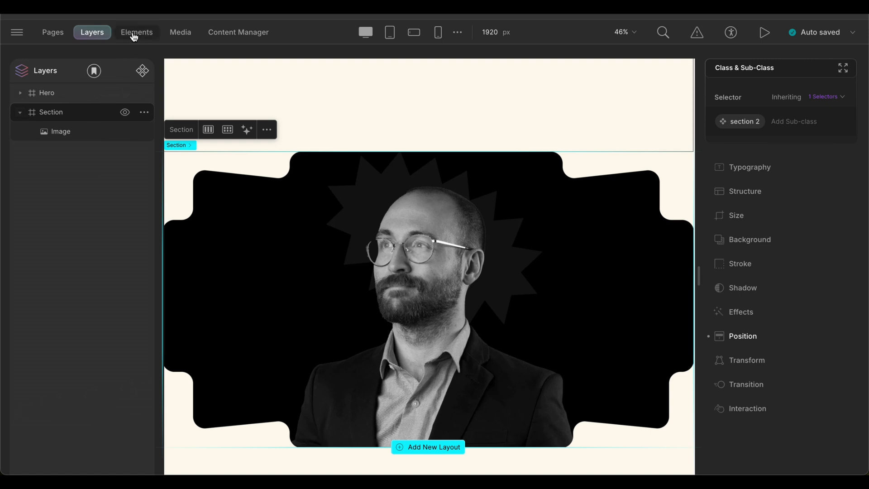
{"action": "mouse_move", "coordinate": [137, 31]}
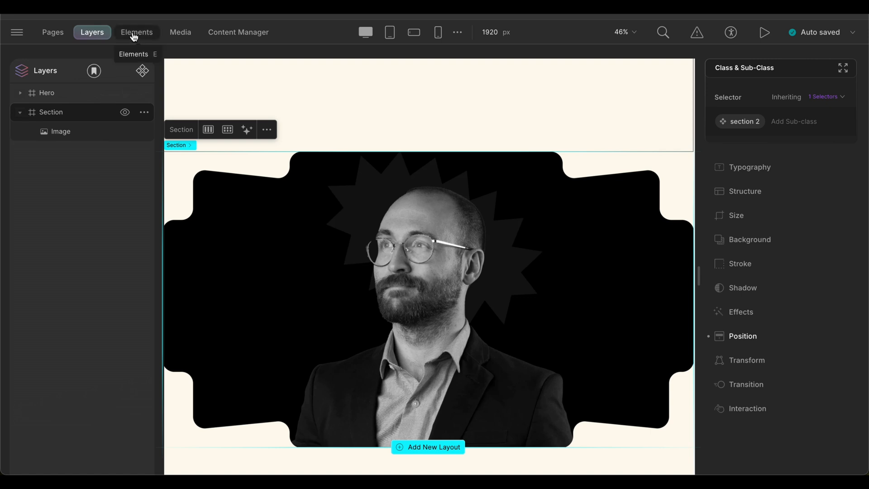
Step: Add an Image element holding the UI/UX sticker from the media library
{"action": "left_click", "coordinate": [136, 32]}
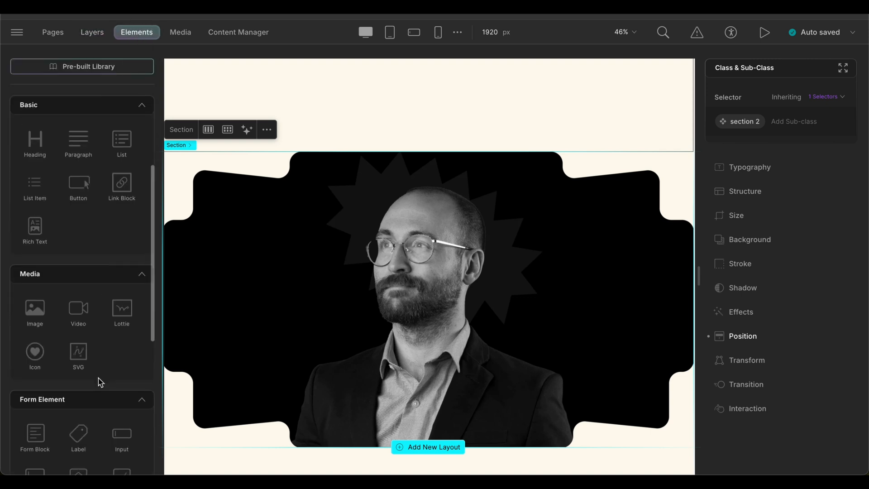
{"action": "left_click", "coordinate": [426, 276]}
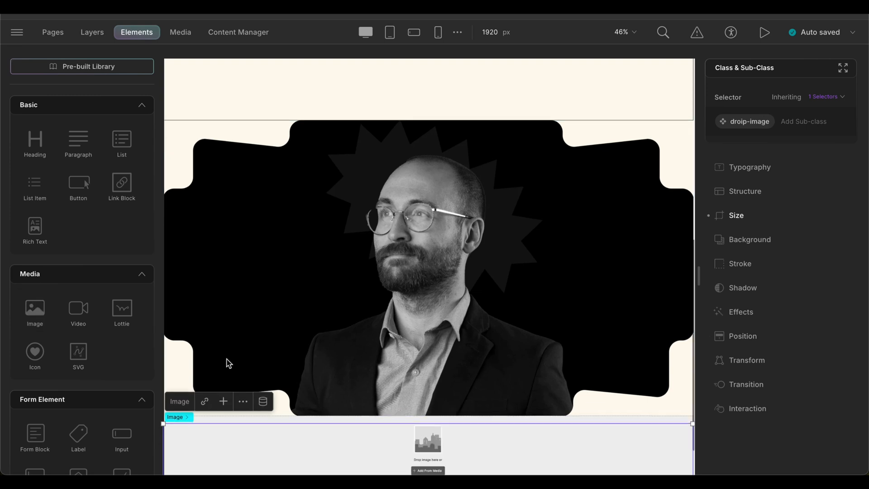
{"action": "left_click", "coordinate": [430, 472]}
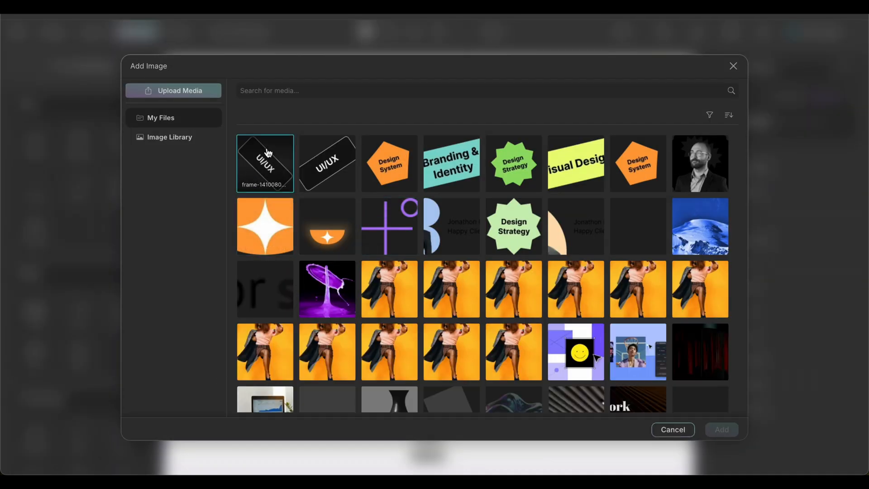
{"action": "left_click", "coordinate": [720, 429]}
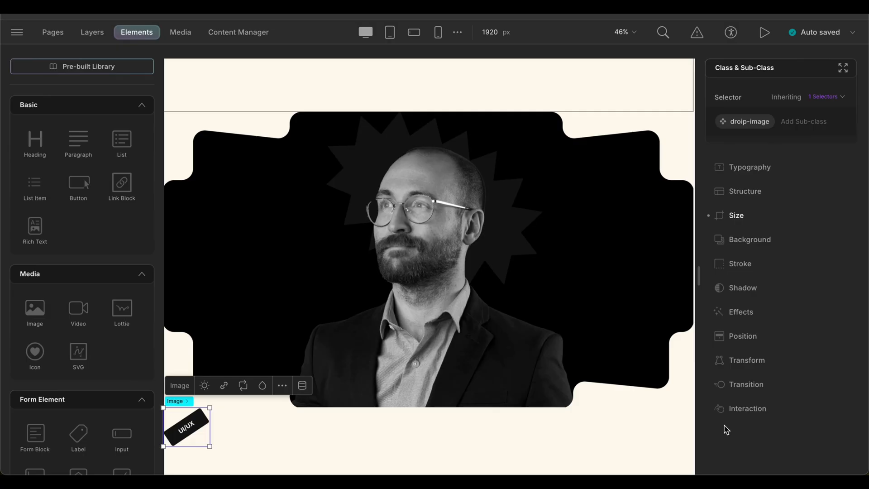
Step: Set the sticker to Absolute position: top 200px, left 408px, z-index 2
{"action": "left_click", "coordinate": [743, 336]}
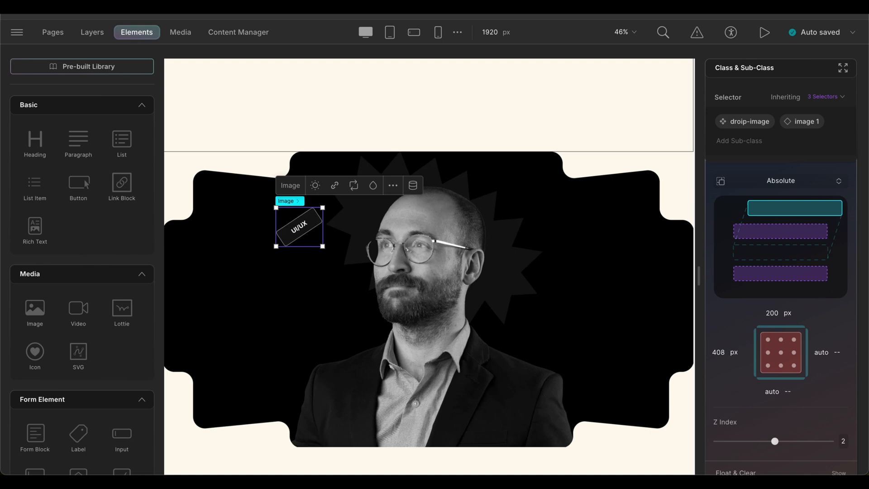
{"action": "scroll", "scroll_direction": "down", "scroll_amount": 3}
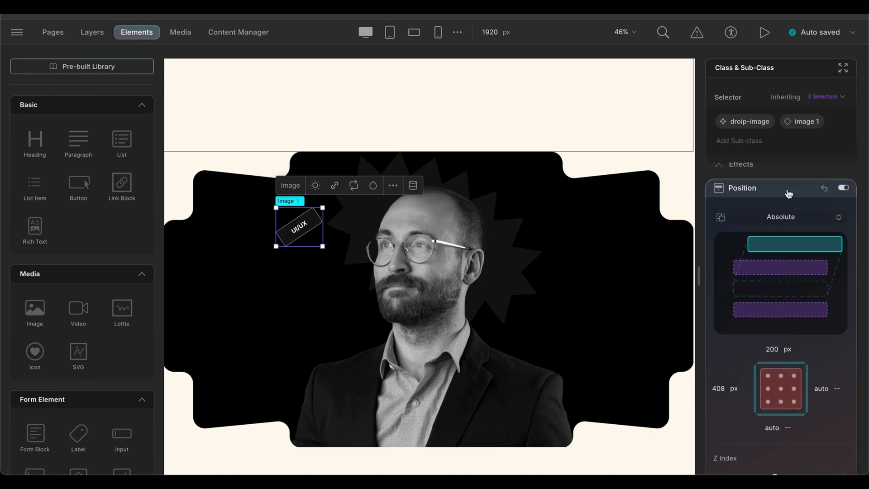
{"action": "left_click", "coordinate": [92, 31]}
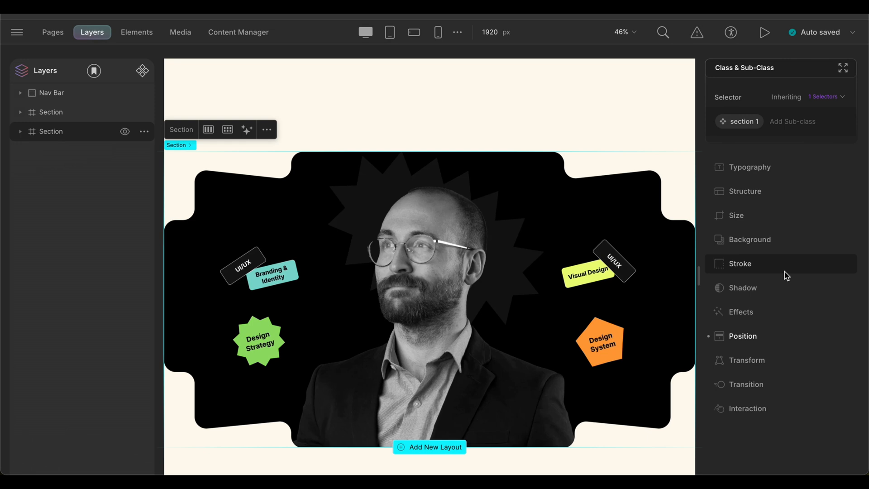
{"action": "mouse_move", "coordinate": [629, 269]}
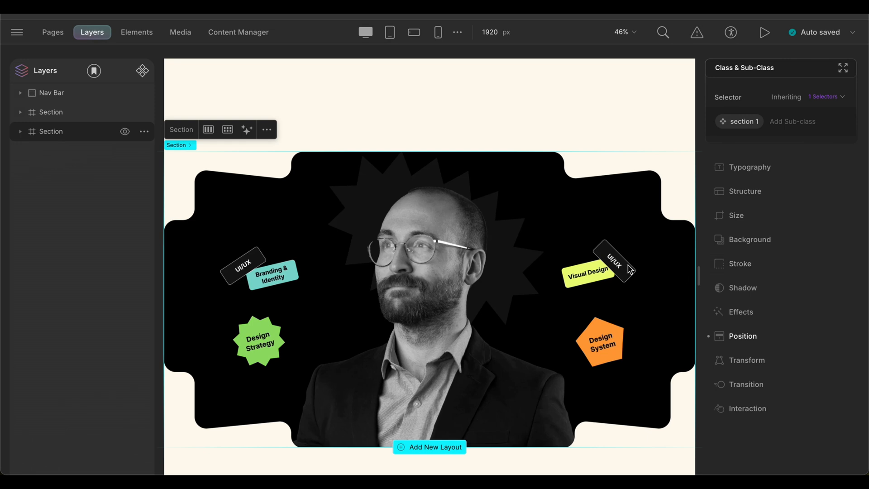
{"action": "mouse_move", "coordinate": [606, 330]}
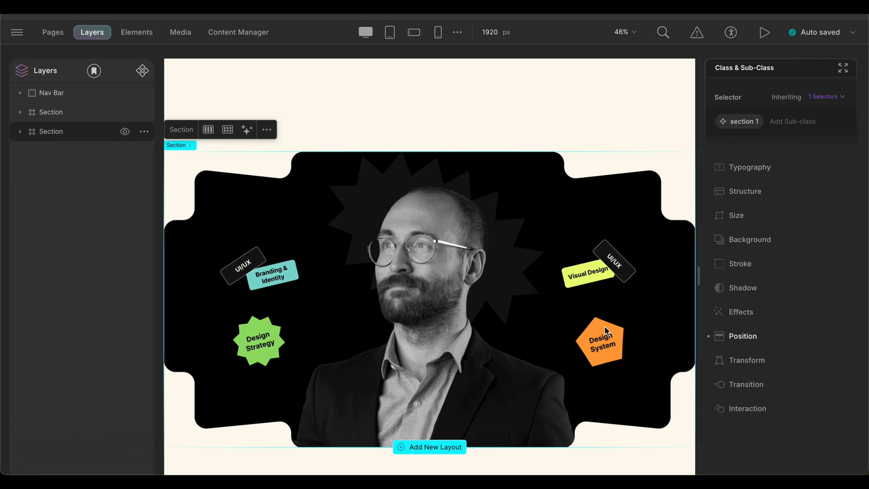
Step: Create a Page interaction triggered 'While page is scrolling' with a new custom response
{"action": "left_click", "coordinate": [747, 408]}
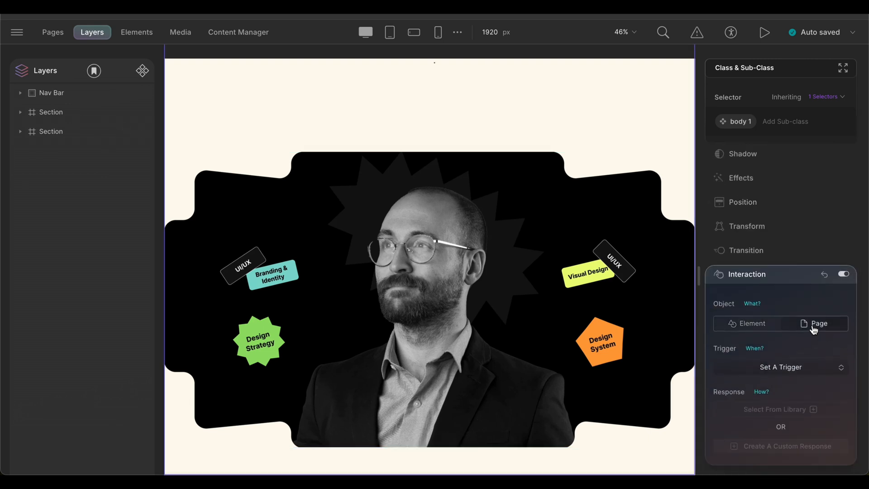
{"action": "left_click", "coordinate": [779, 366]}
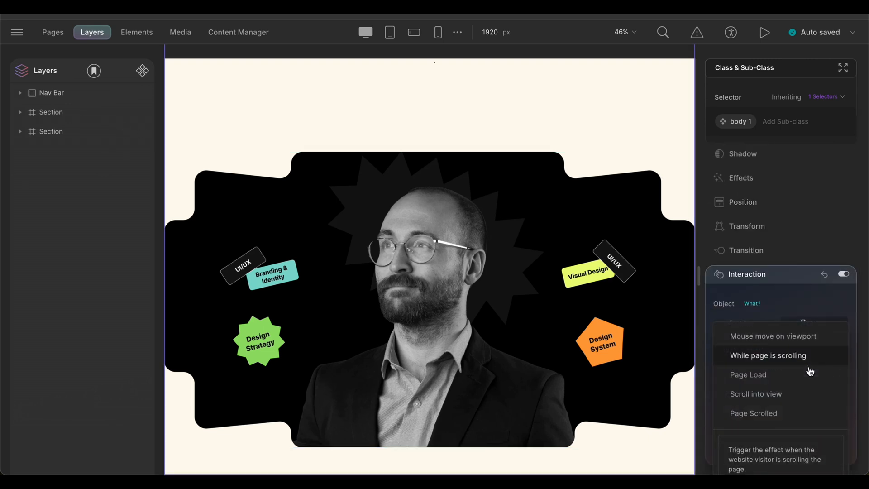
{"action": "mouse_move", "coordinate": [790, 360]}
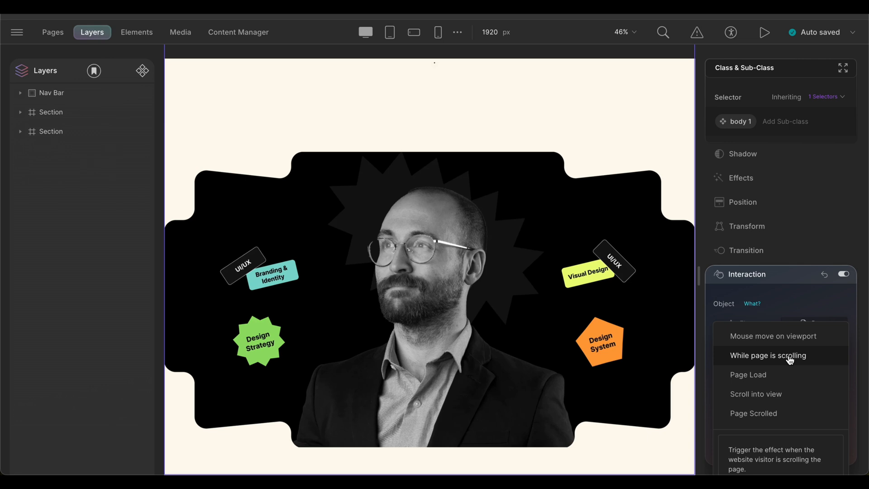
{"action": "left_click", "coordinate": [767, 355]}
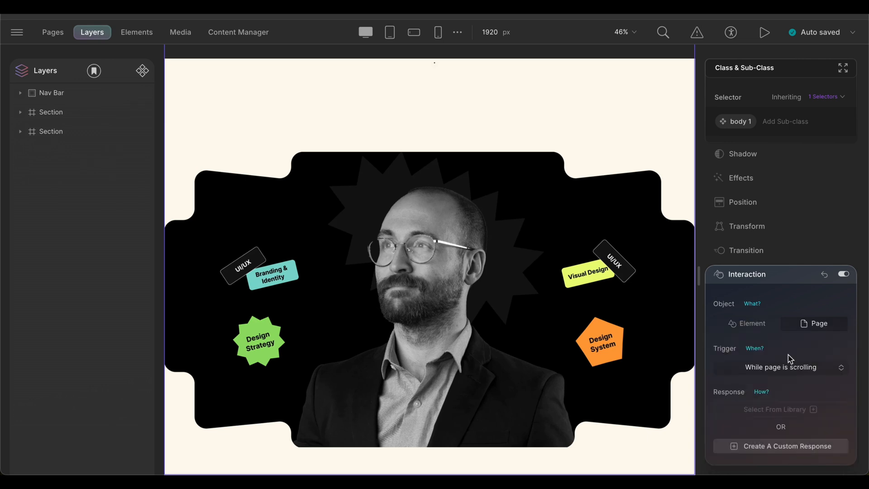
{"action": "left_click", "coordinate": [780, 446]}
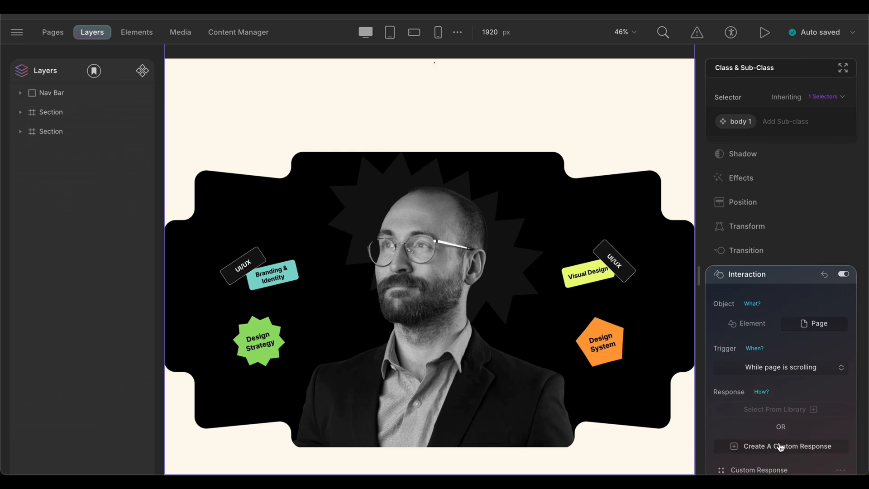
Step: Add a Move action on the Section with its Y offset set to -100 vh
{"action": "left_click", "coordinate": [786, 446]}
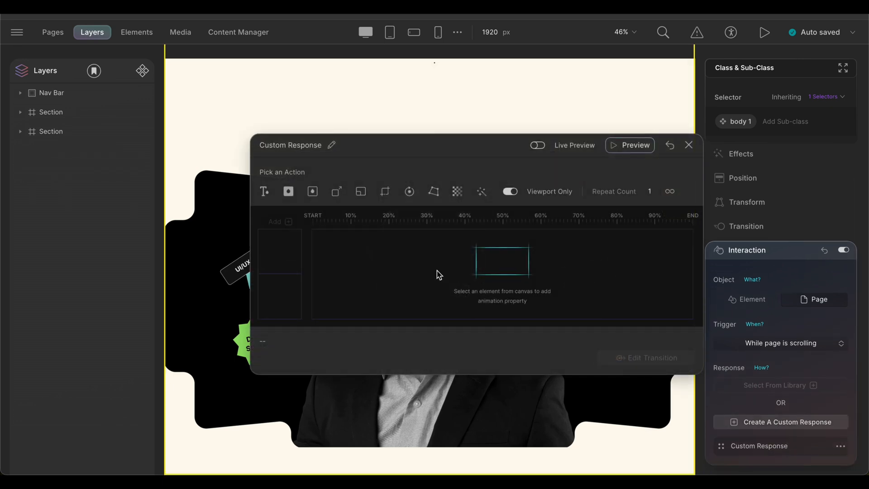
{"action": "mouse_move", "coordinate": [78, 131]}
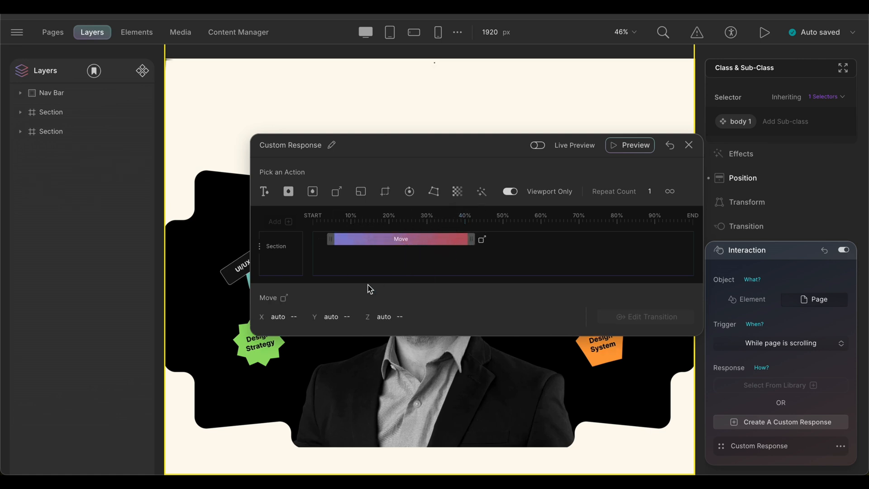
{"action": "left_click", "coordinate": [331, 317]}
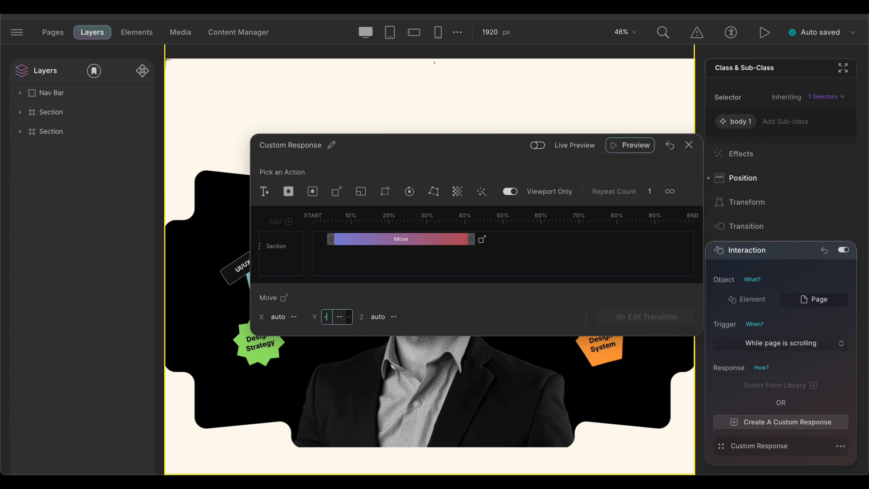
{"action": "type", "text": "-100v"}
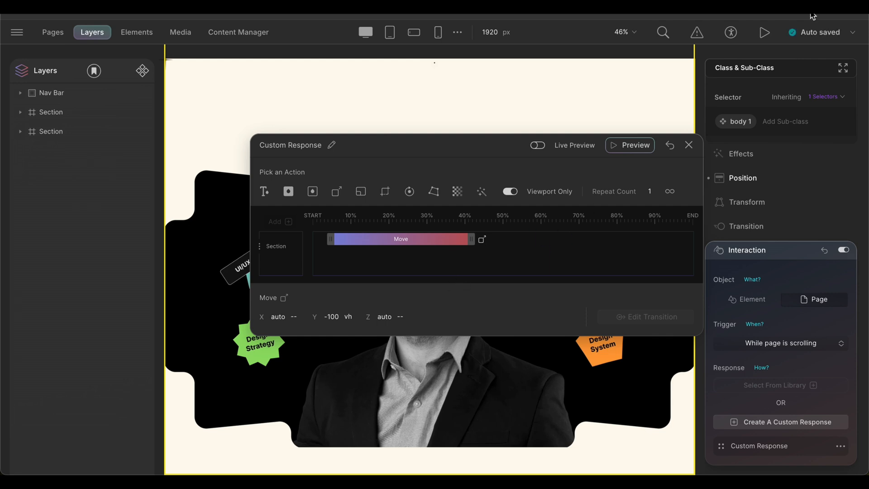
{"action": "mouse_move", "coordinate": [689, 145]}
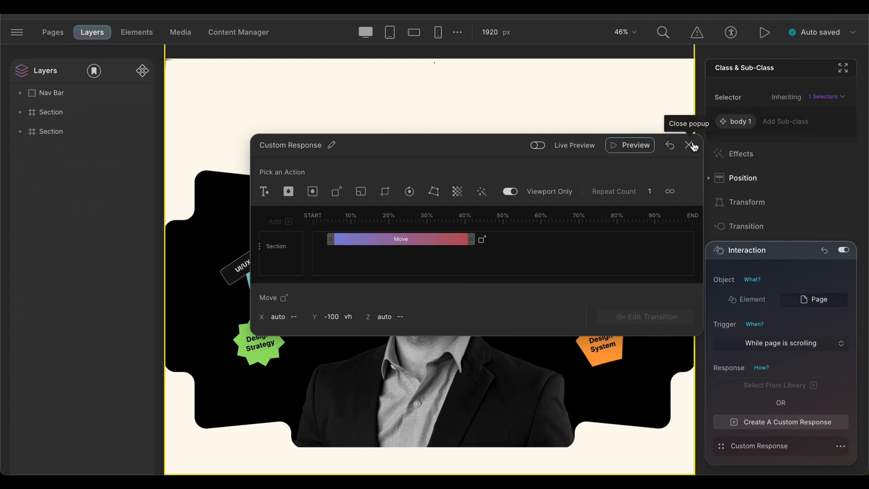
Step: Close the response editor and scroll the live page down past the hero and back
{"action": "left_click", "coordinate": [693, 146]}
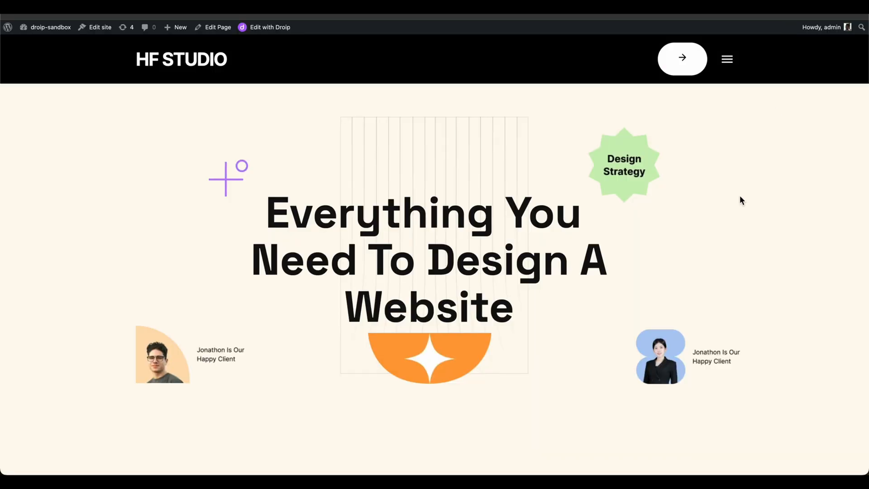
{"action": "scroll", "scroll_direction": "down", "scroll_amount": 3}
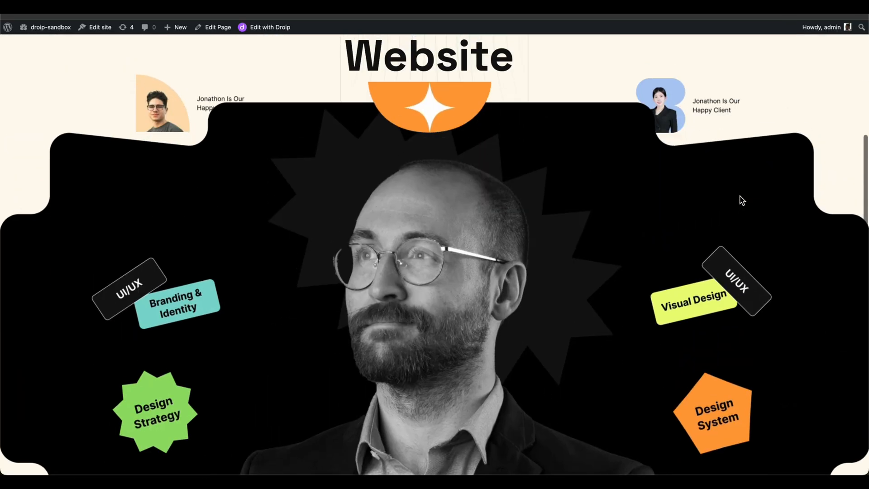
{"action": "scroll", "scroll_direction": "up", "scroll_amount": 3}
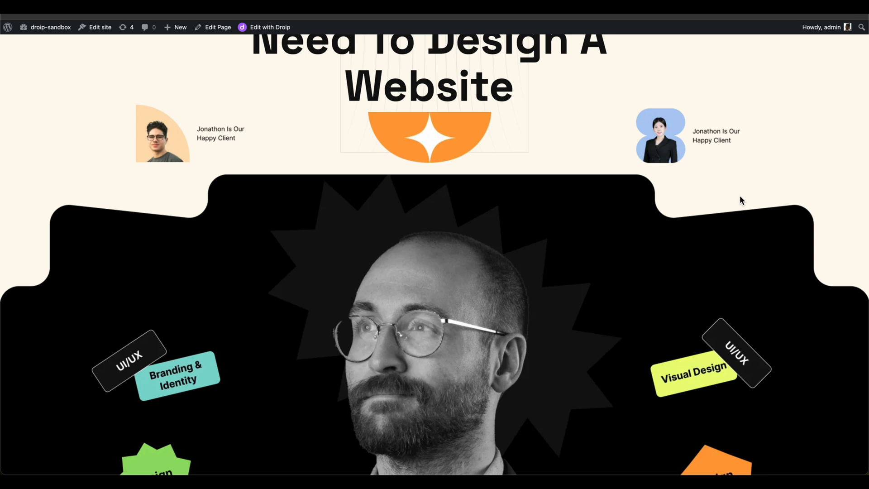
Step: Set the portrait Section's Z Index to 10, then view the page live
{"action": "left_click", "coordinate": [269, 27]}
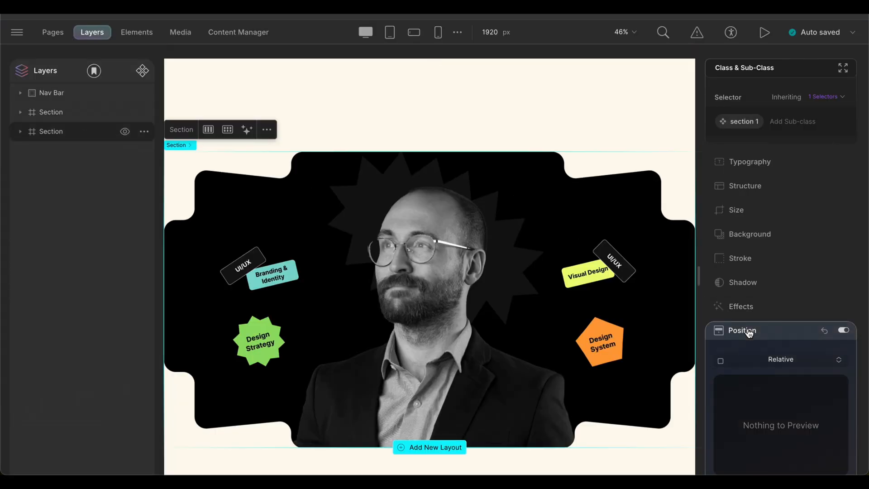
{"action": "left_click", "coordinate": [741, 329]}
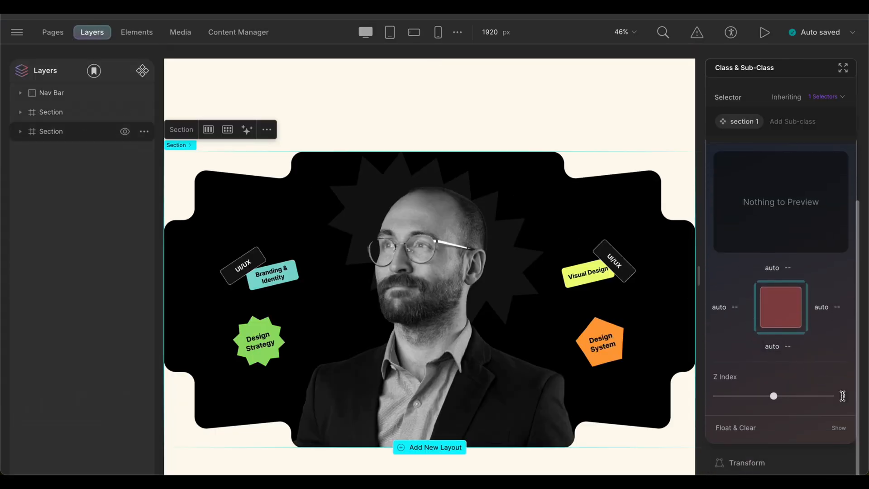
{"action": "left_click", "coordinate": [841, 396]}
{"action": "type", "text": "10"}
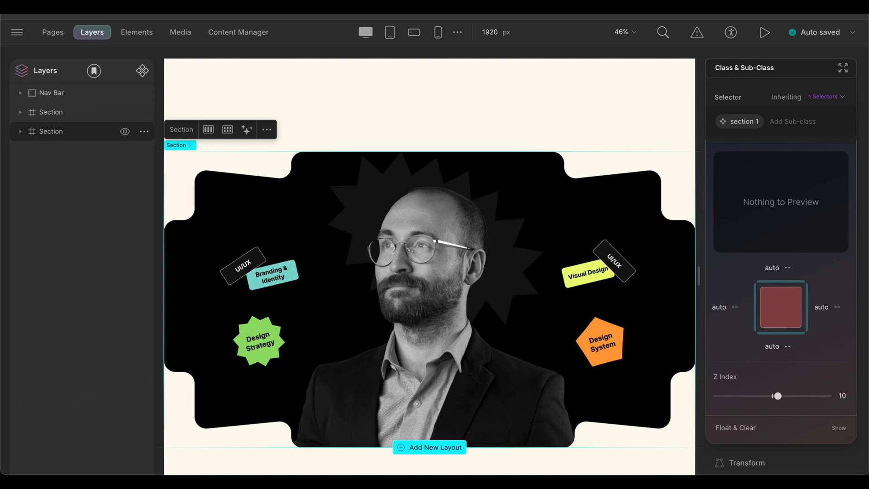
{"action": "mouse_move", "coordinate": [846, 51]}
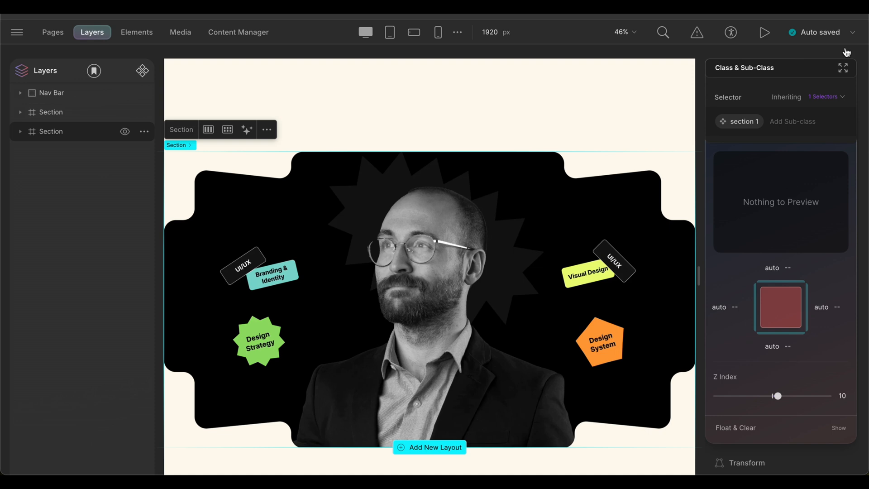
{"action": "left_click", "coordinate": [764, 32]}
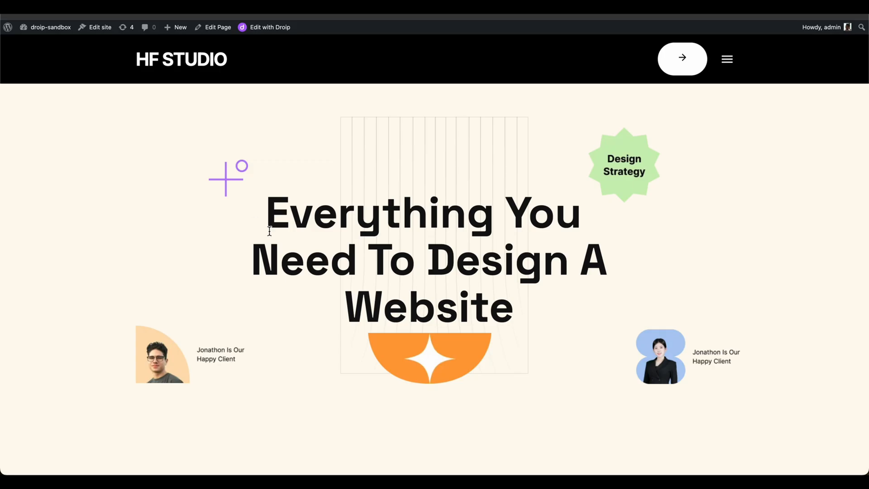
Step: Scroll the live page down and up to watch the portrait section cover the hero
{"action": "scroll", "scroll_direction": "down", "scroll_amount": 3}
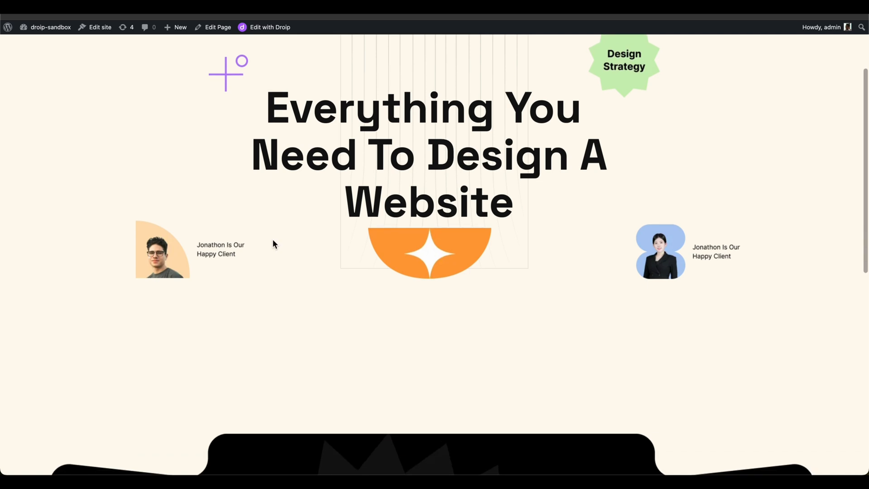
{"action": "scroll", "scroll_direction": "down", "scroll_amount": 3}
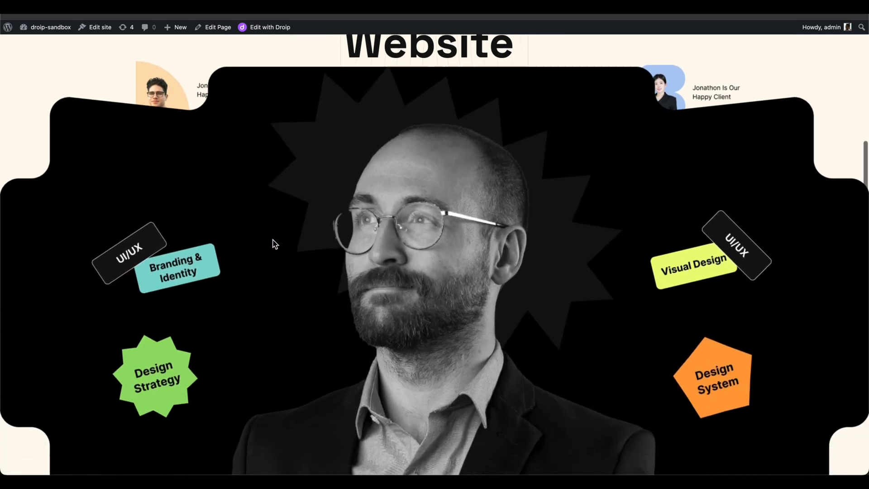
{"action": "scroll", "scroll_direction": "up", "scroll_amount": 3}
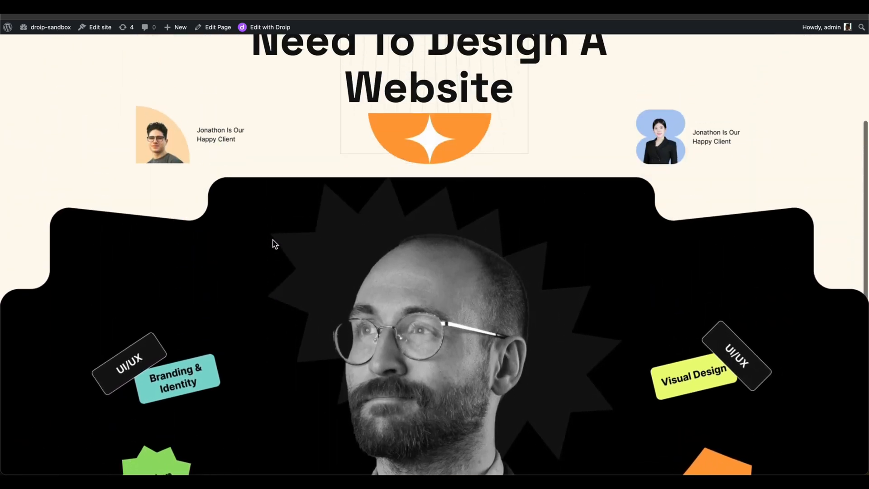
{"action": "scroll", "scroll_direction": "up", "scroll_amount": 3}
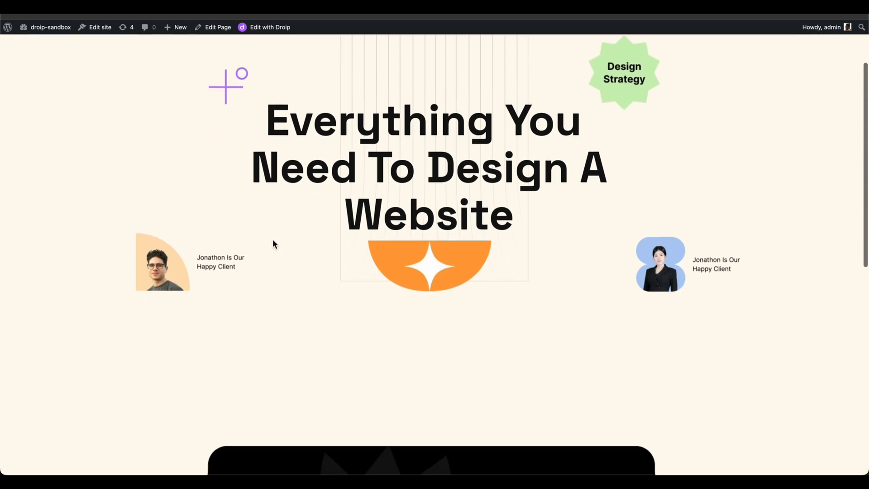
{"action": "scroll", "scroll_direction": "down", "scroll_amount": 3}
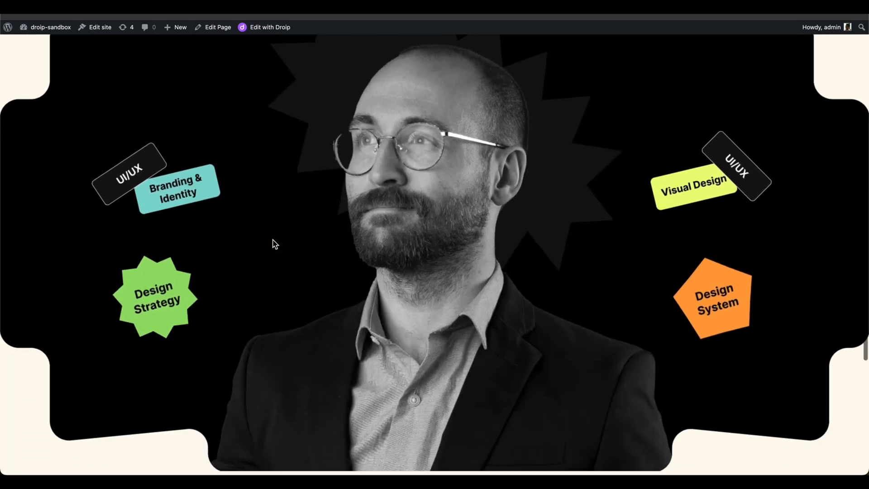